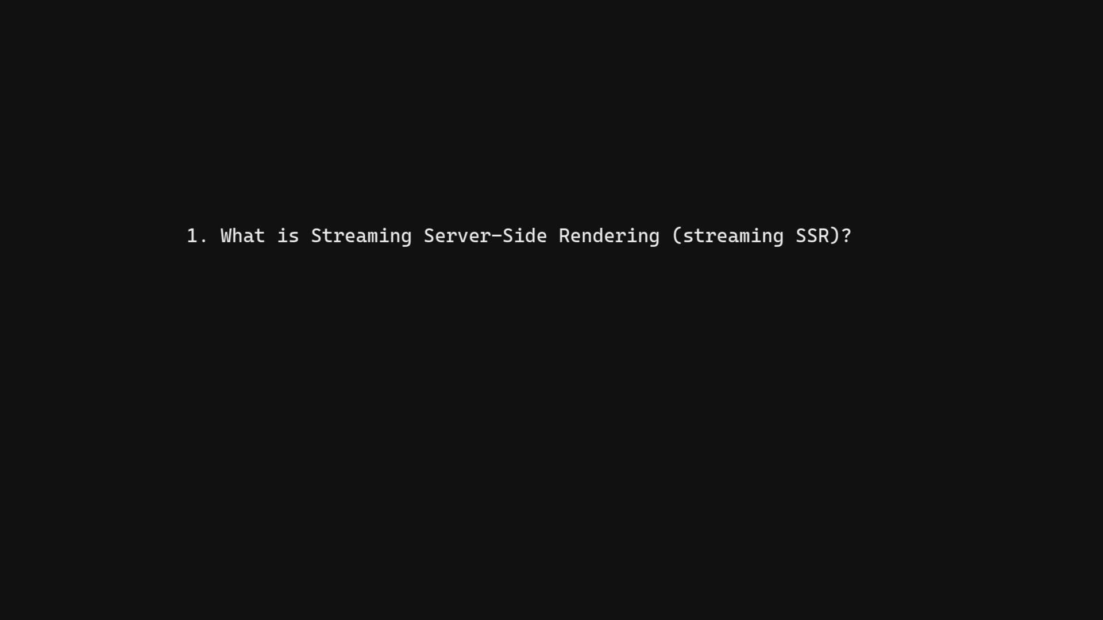
text(Streaming Server-Side Rendering is the process of)
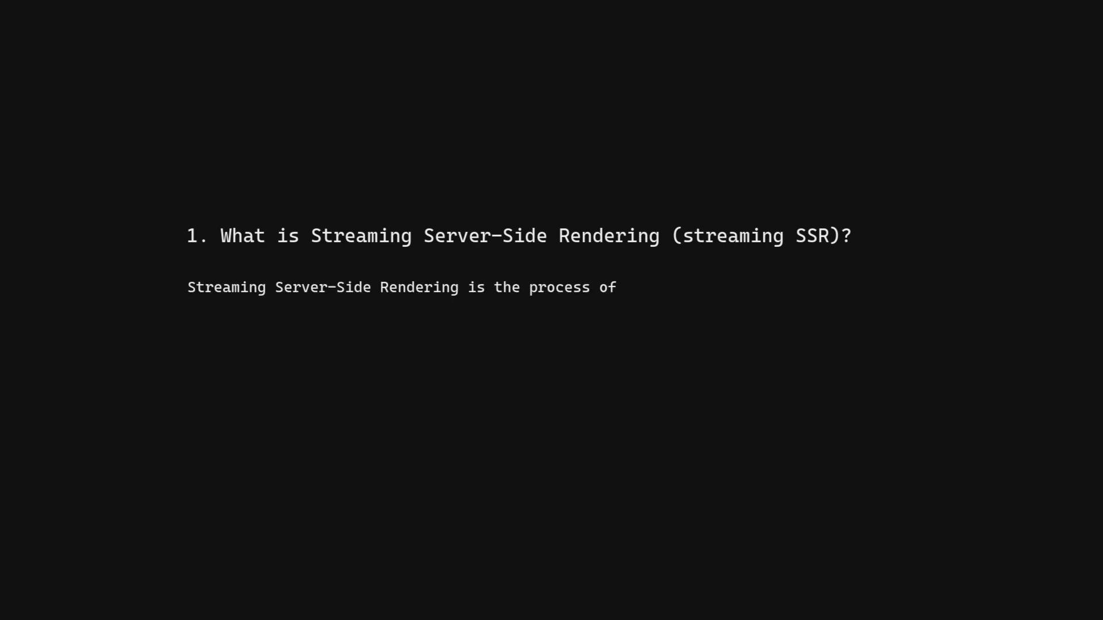